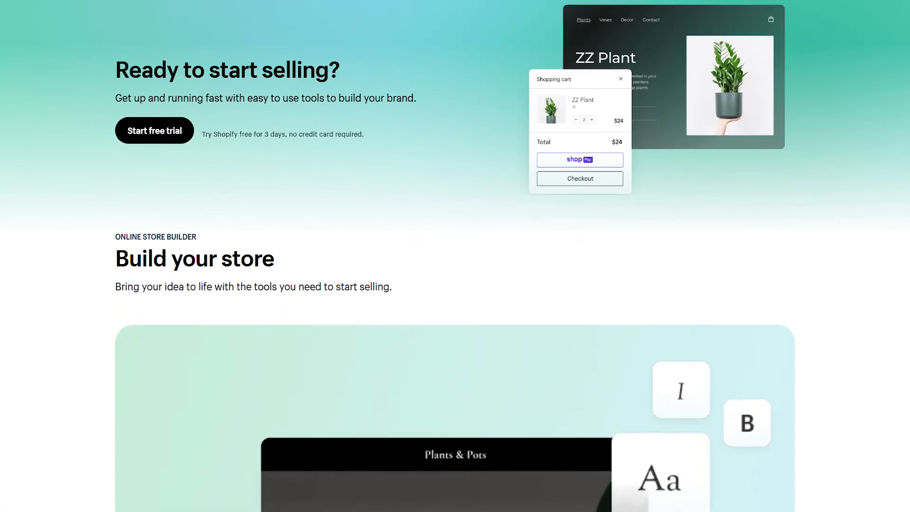
# Scroll the online store builder page, ending on Settings > Payments with PayPal setup incomplete.
pyautogui.scroll(-3)
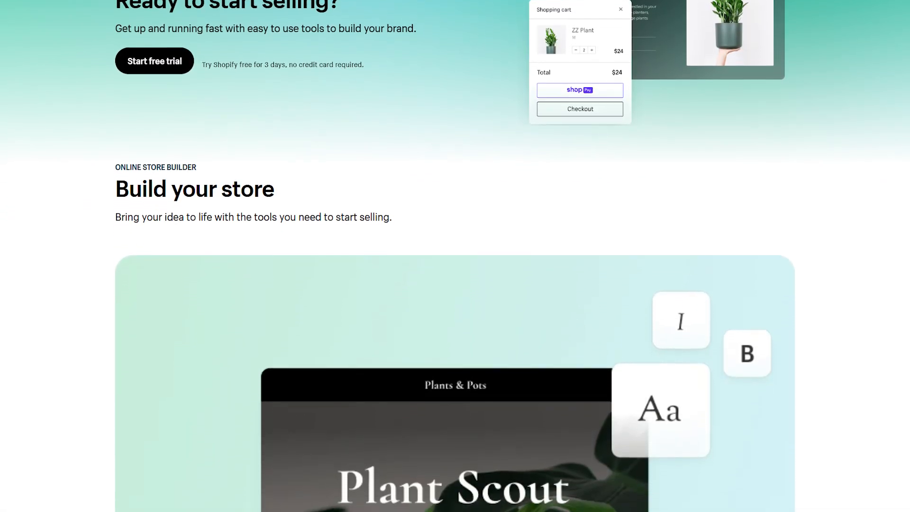
pyautogui.scroll(-3)
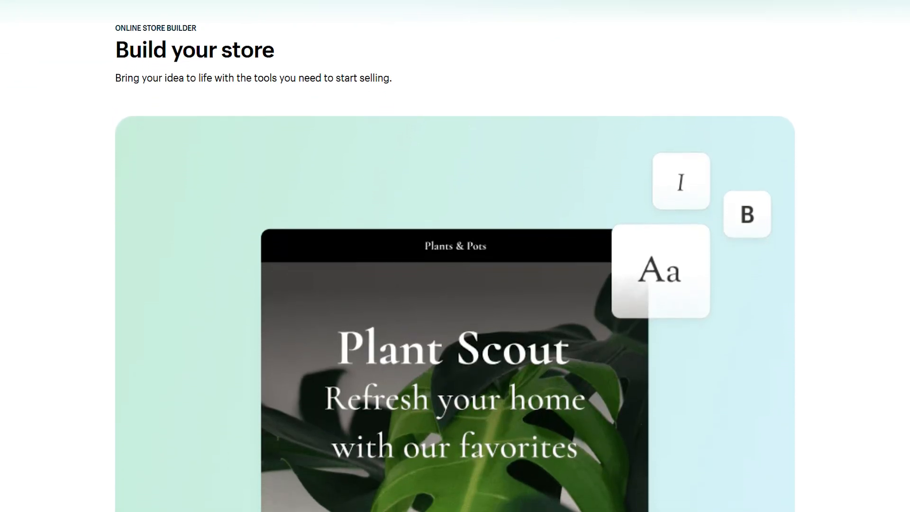
pyautogui.scroll(-3)
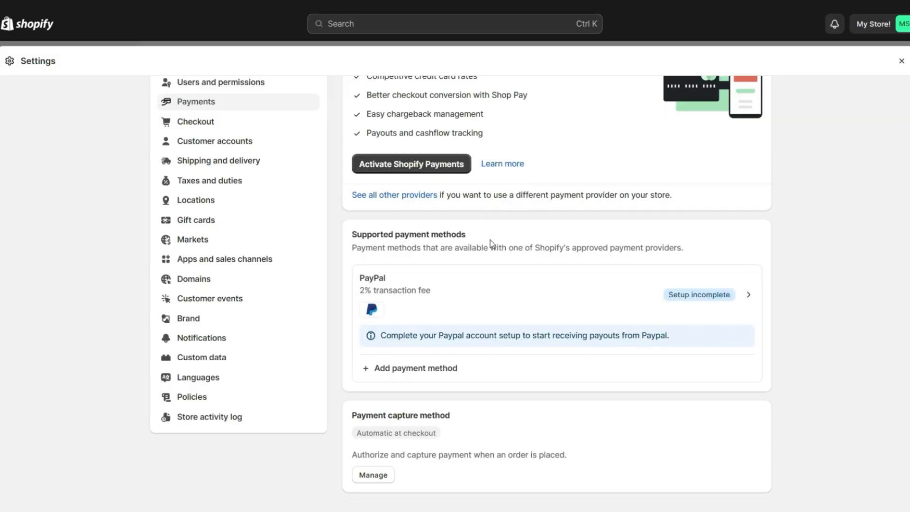
pyautogui.moveTo(339, 277)
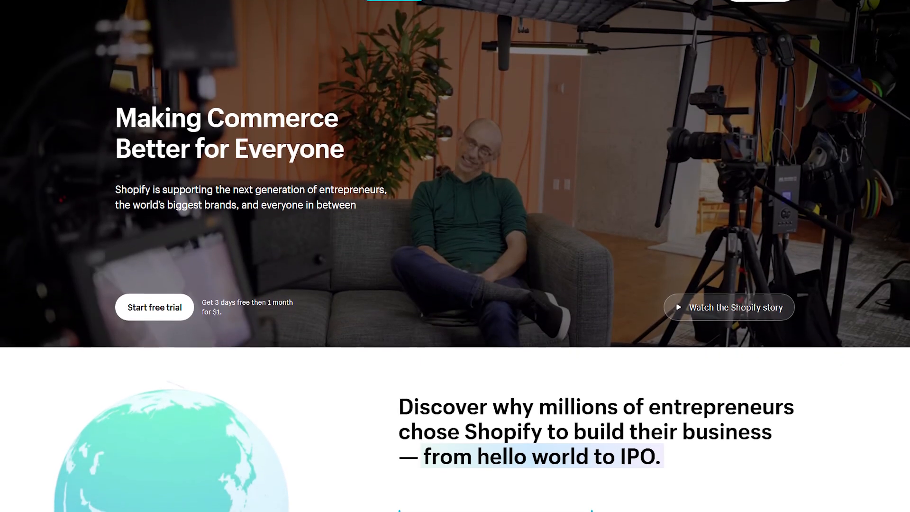
# Scroll the Shopify homepage toward the three-day free trial and $1 first month offer.
pyautogui.scroll(-3)
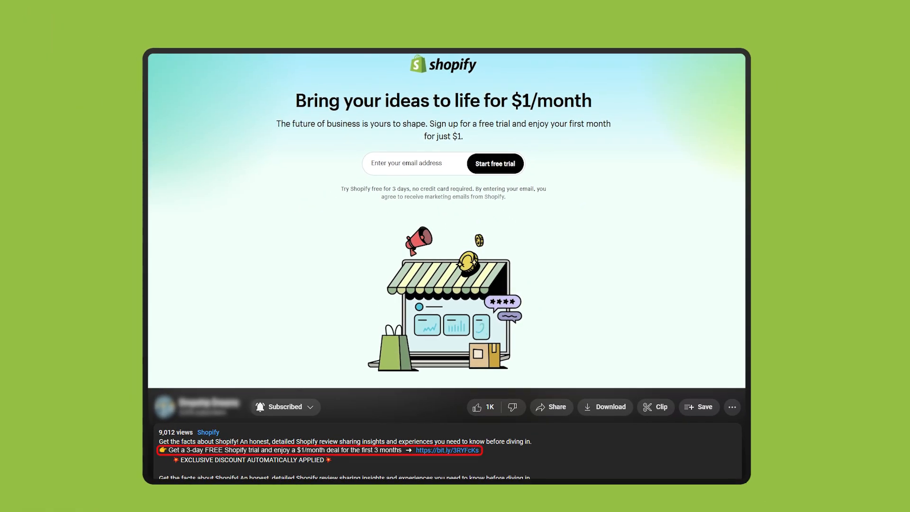
# Browse the Basic, Shopify, Advanced and Plus pricing plans before the What is Shopify? title card.
pyautogui.click(494, 164)
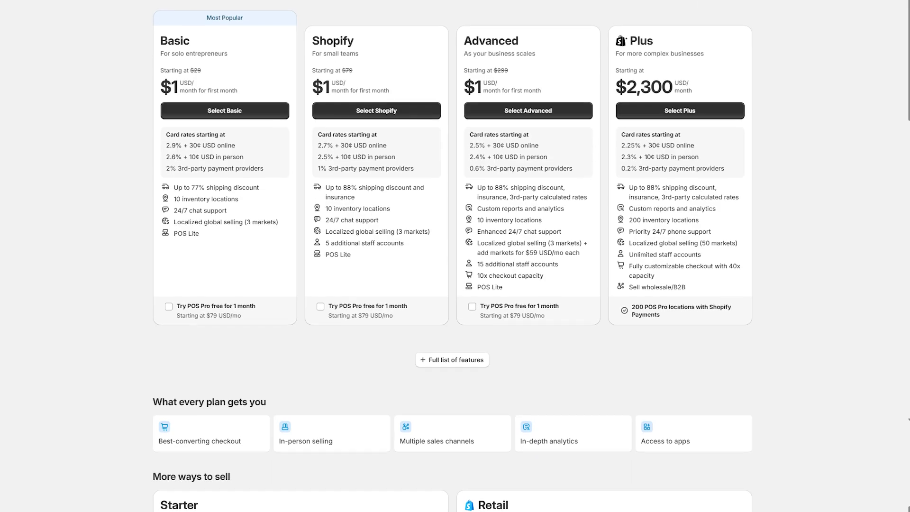
pyautogui.scroll(-3)
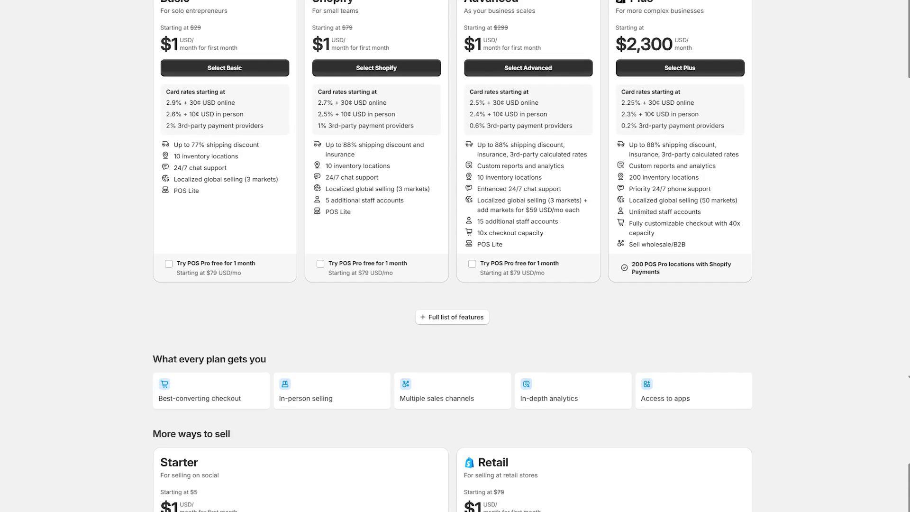
pyautogui.scroll(-3)
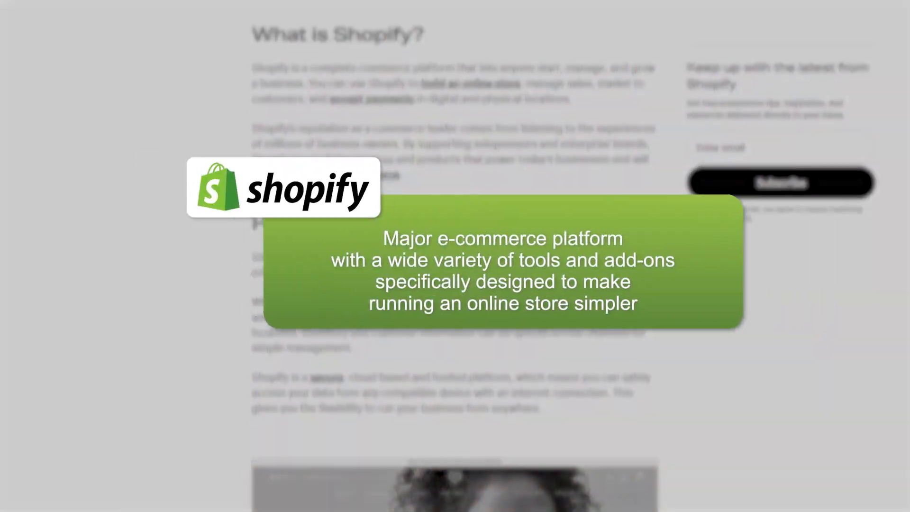
# Read through the What is Shopify? article, reaching the logo maker and name generator tools.
pyautogui.scroll(-3)
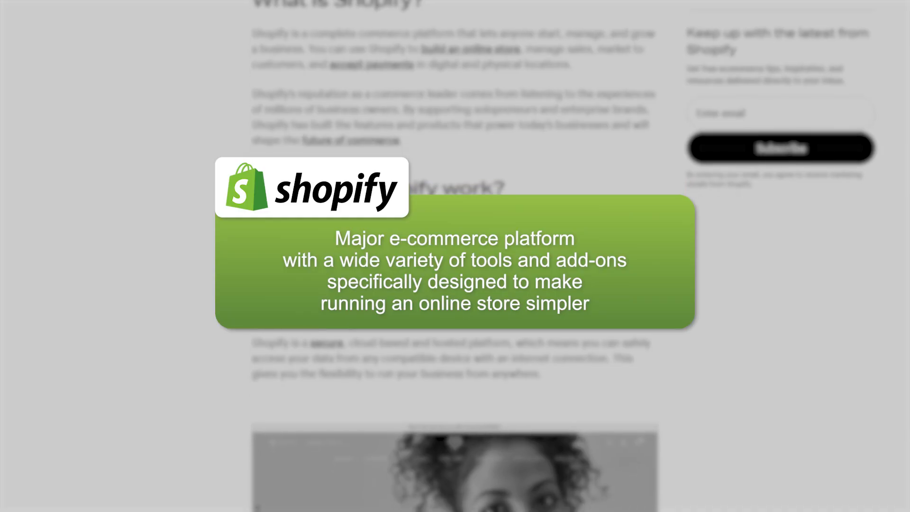
pyautogui.scroll(-3)
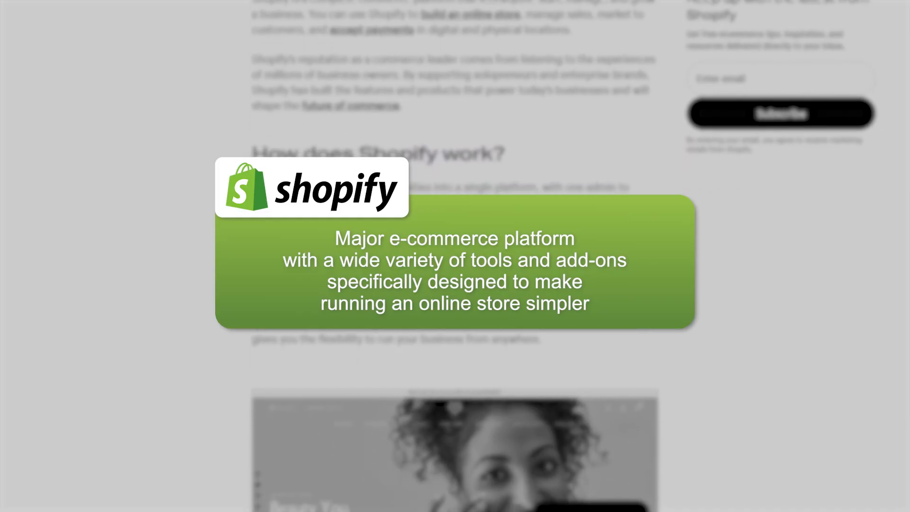
pyautogui.scroll(-3)
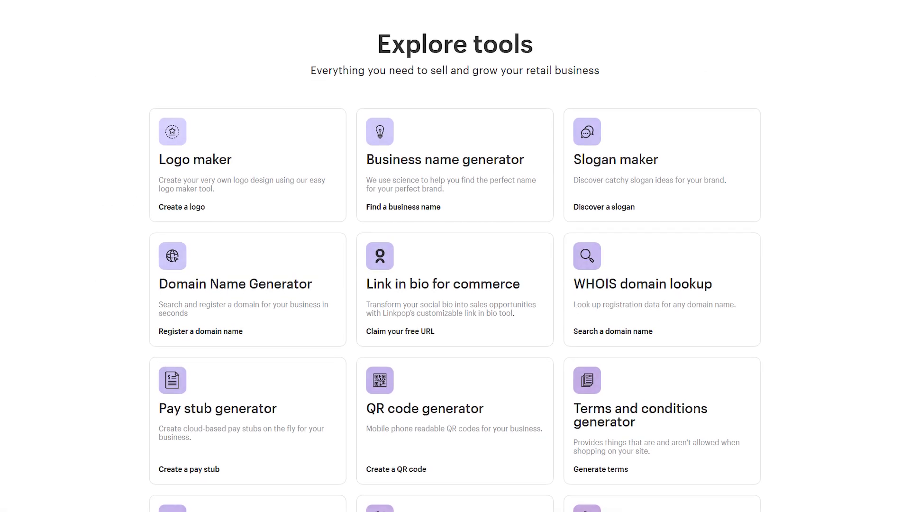
# Scroll the Explore tools page, ending on Brand settings with logo uploads pending.
pyautogui.scroll(-3)
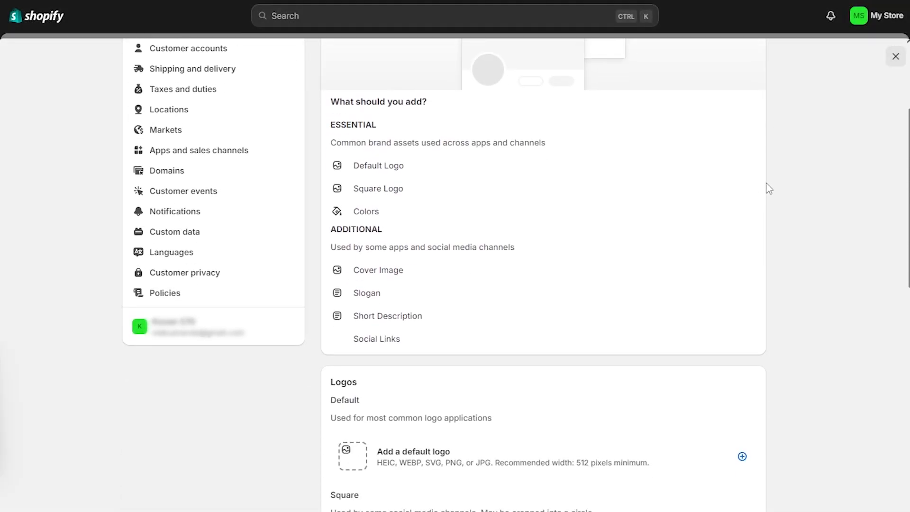
# Scroll the Brand settings, then get 660 'social media' App Store results like TikTok and Outfy.
pyautogui.scroll(-3)
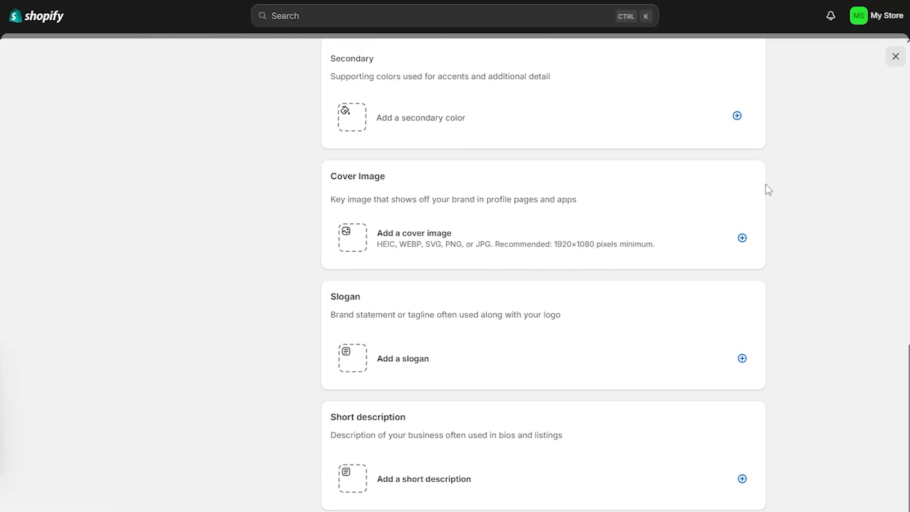
pyautogui.click(369, 453)
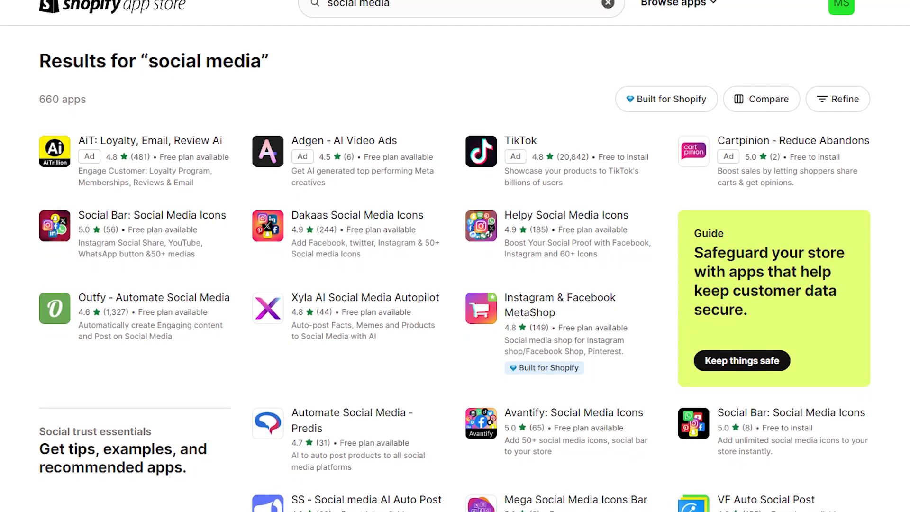
# Browse social media apps and the AppScenic dropshipping listing, then start onboarding.
pyautogui.scroll(-3)
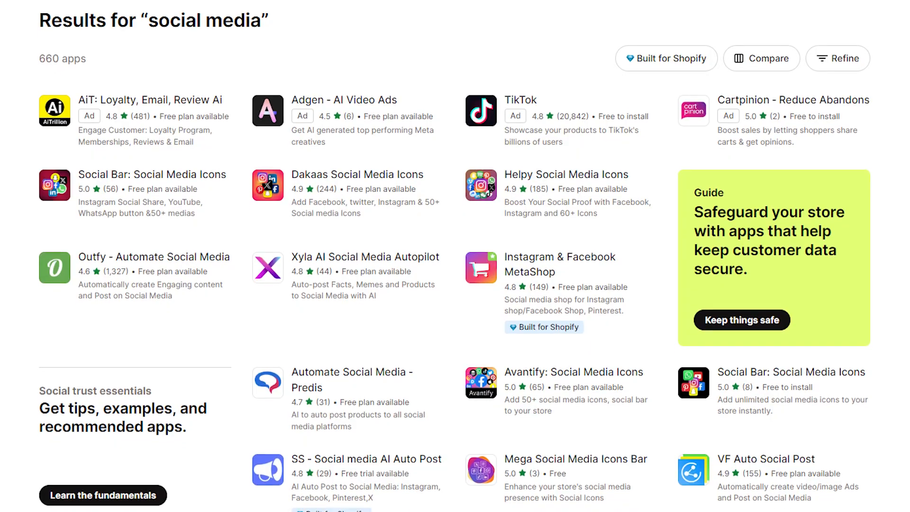
pyautogui.scroll(-3)
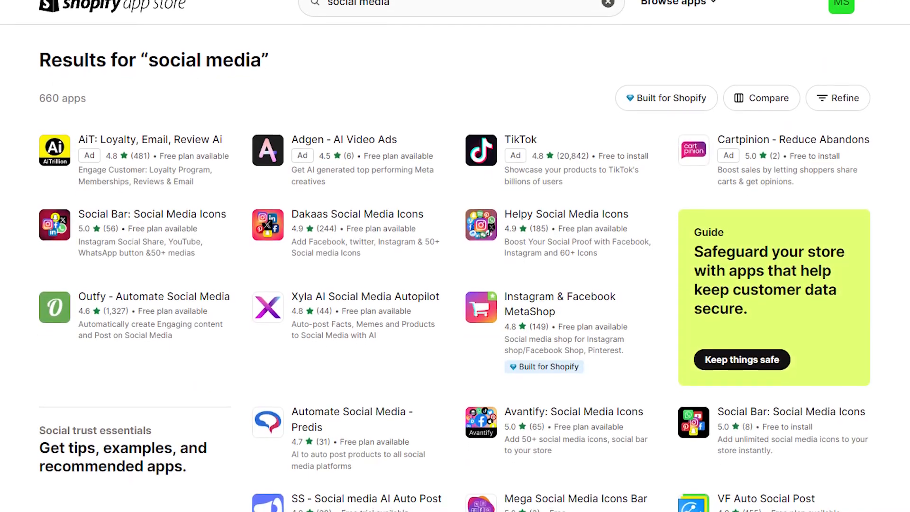
pyautogui.scroll(-3)
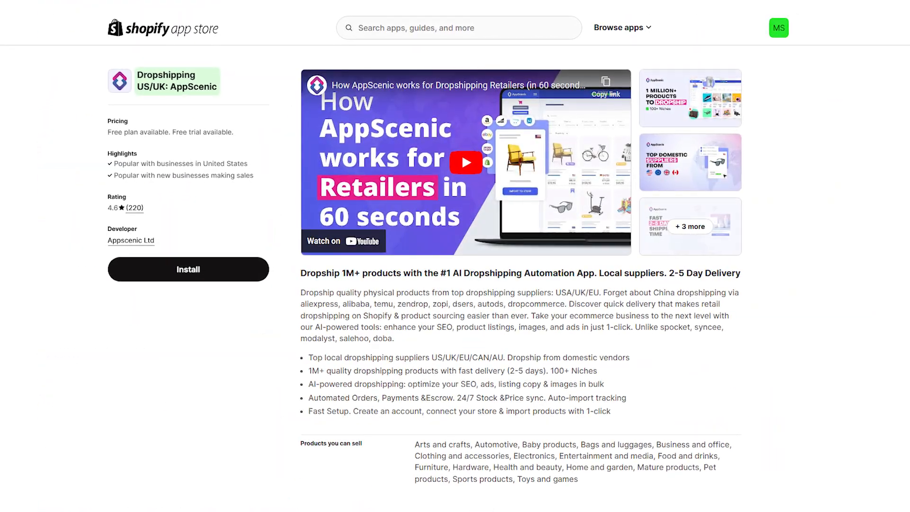
pyautogui.click(188, 269)
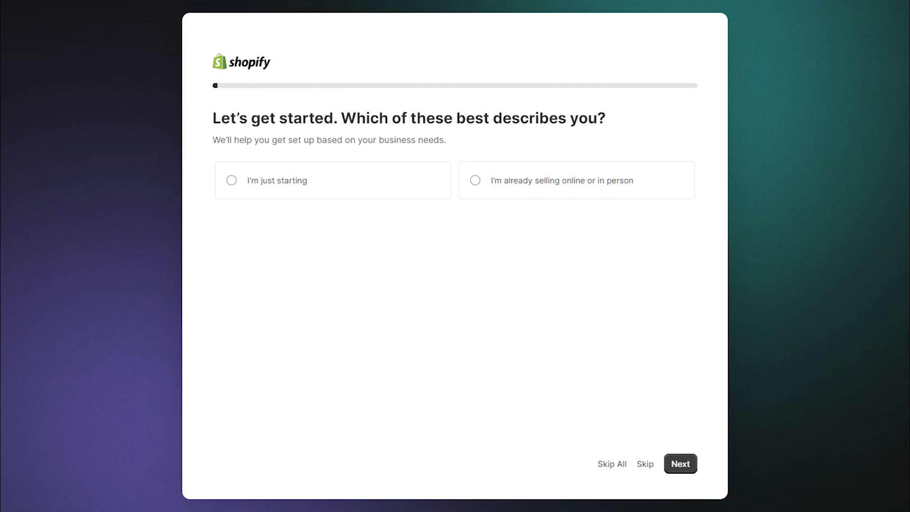
# Skip the selling questions, confirm United States as location, and create the Shopify account.
pyautogui.click(680, 463)
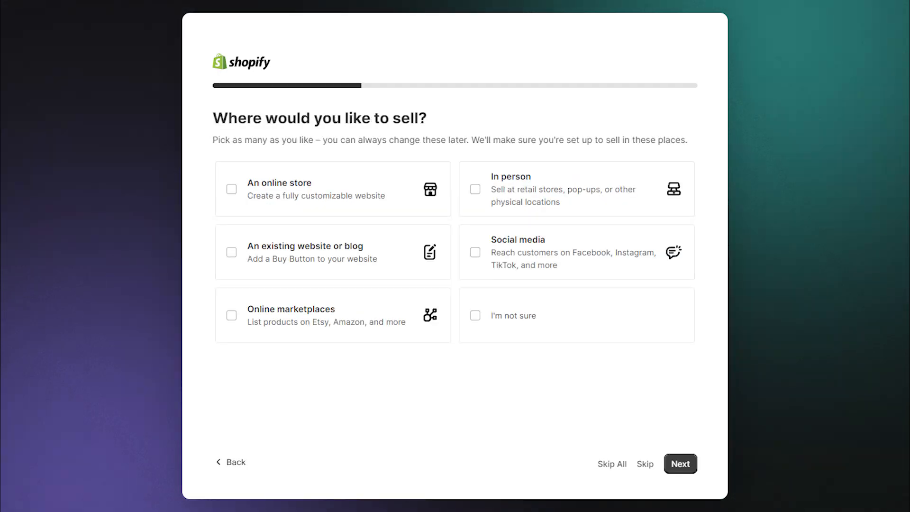
pyautogui.click(680, 464)
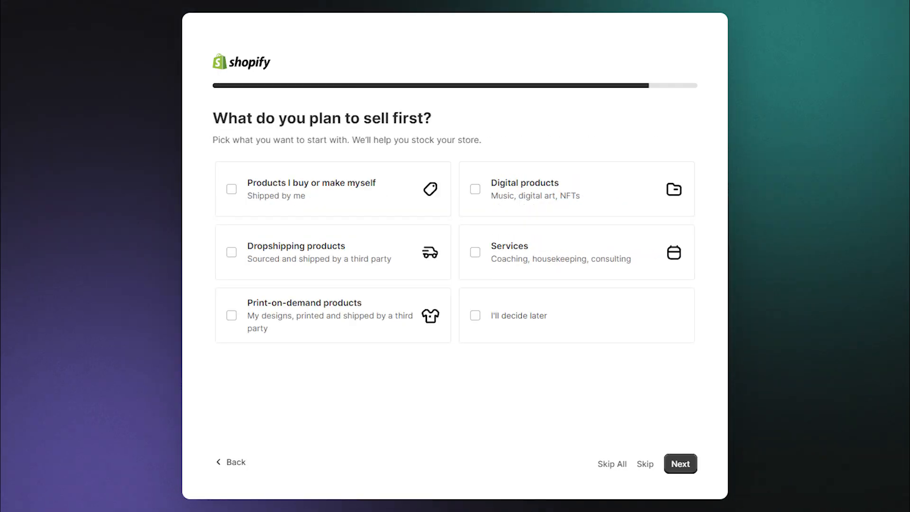
pyautogui.click(680, 463)
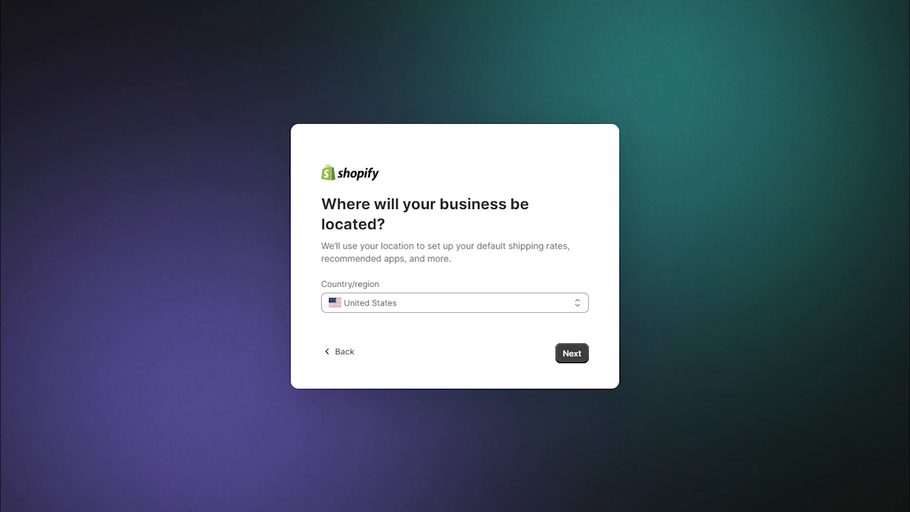
pyautogui.click(571, 353)
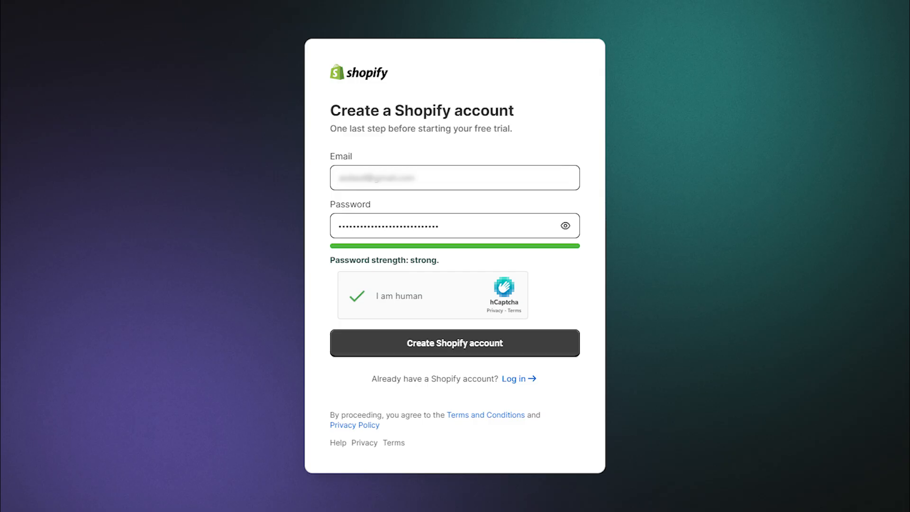
pyautogui.click(454, 342)
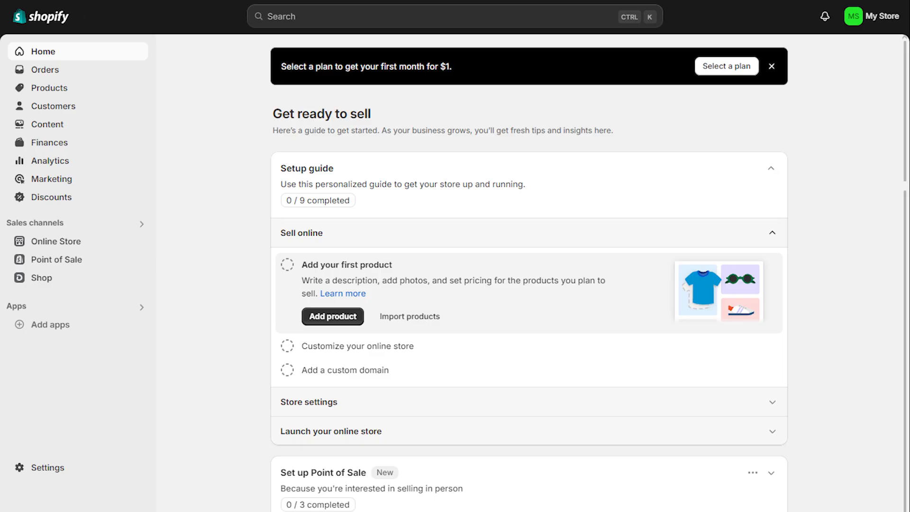
# Compare the Basic, Shopify, Advanced and Plus plans and select Basic.
pyautogui.click(726, 65)
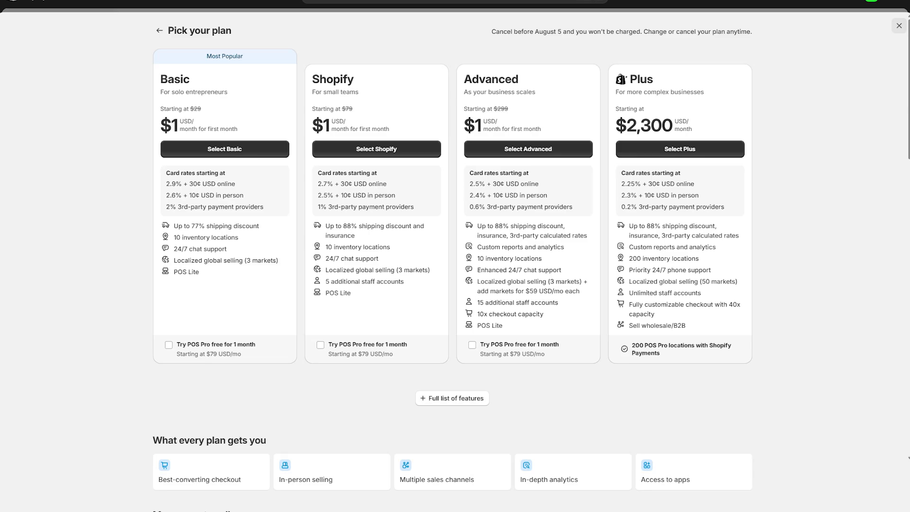
pyautogui.scroll(-3)
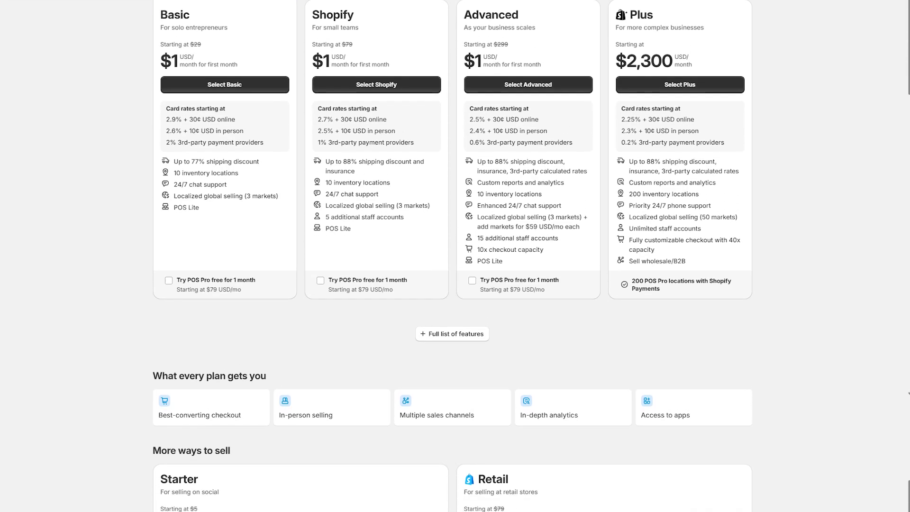
pyautogui.scroll(-3)
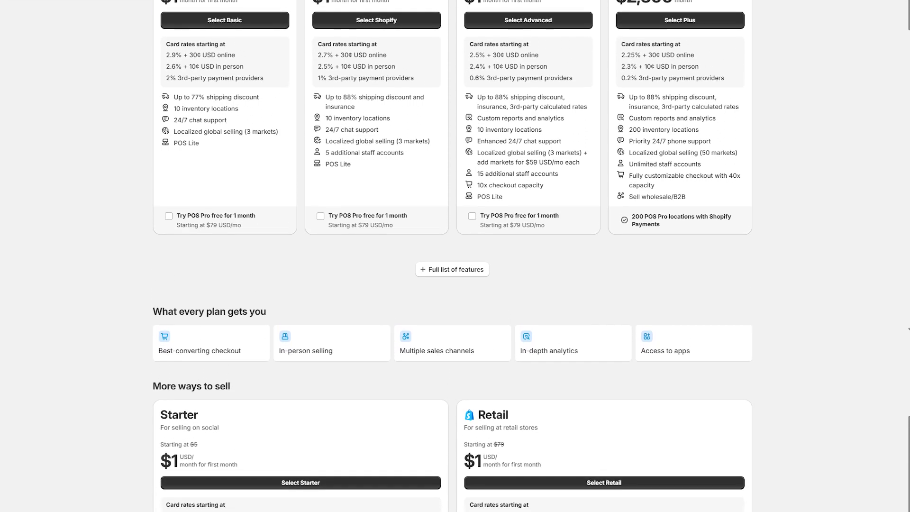
pyautogui.scroll(-3)
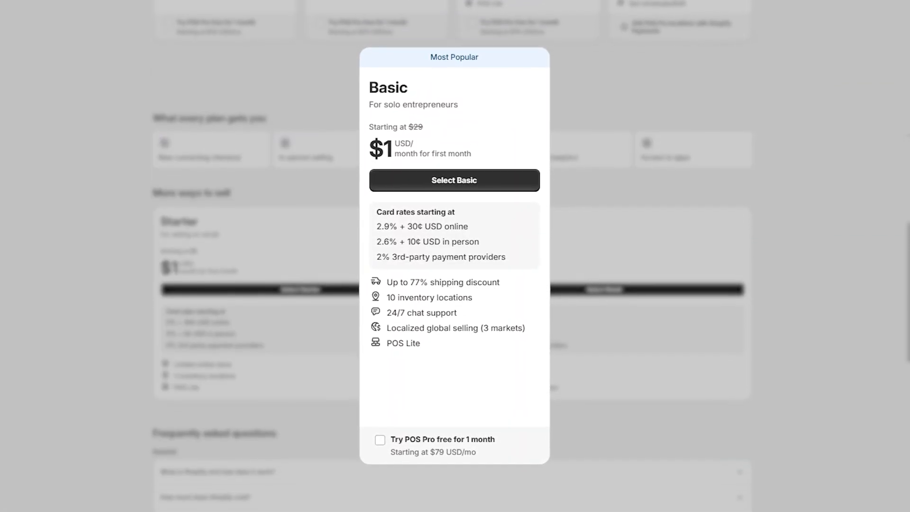
pyautogui.scroll(-3)
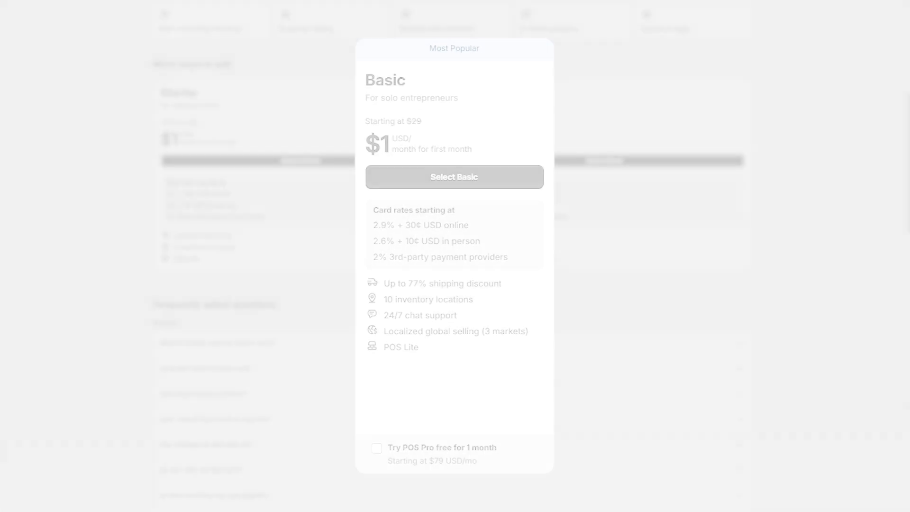
pyautogui.click(455, 176)
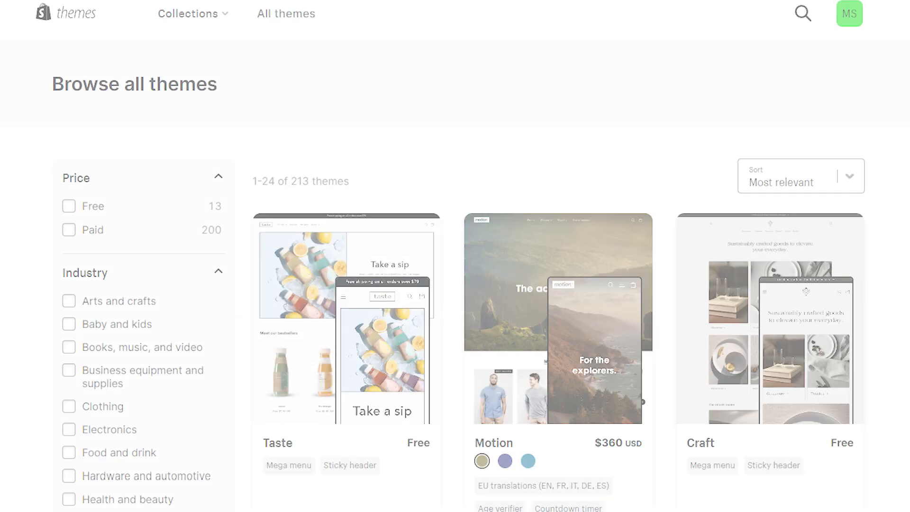
pyautogui.scroll(-3)
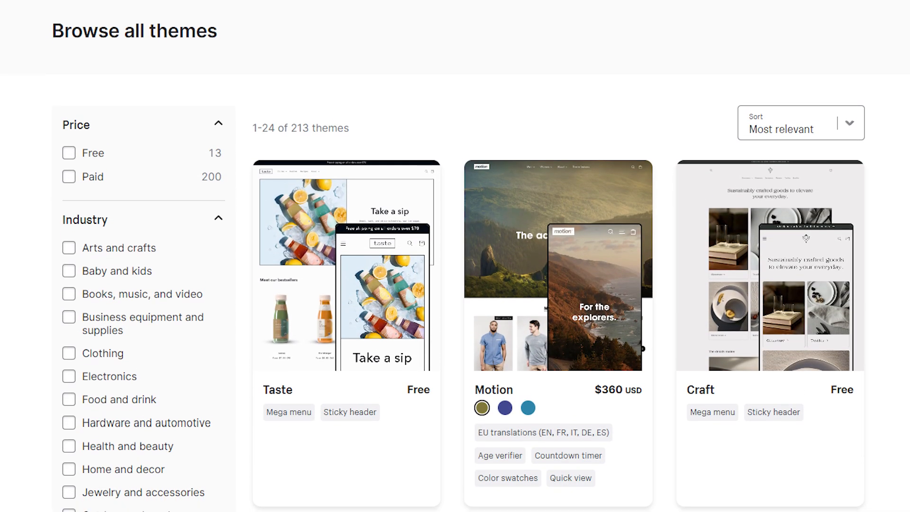
pyautogui.scroll(-3)
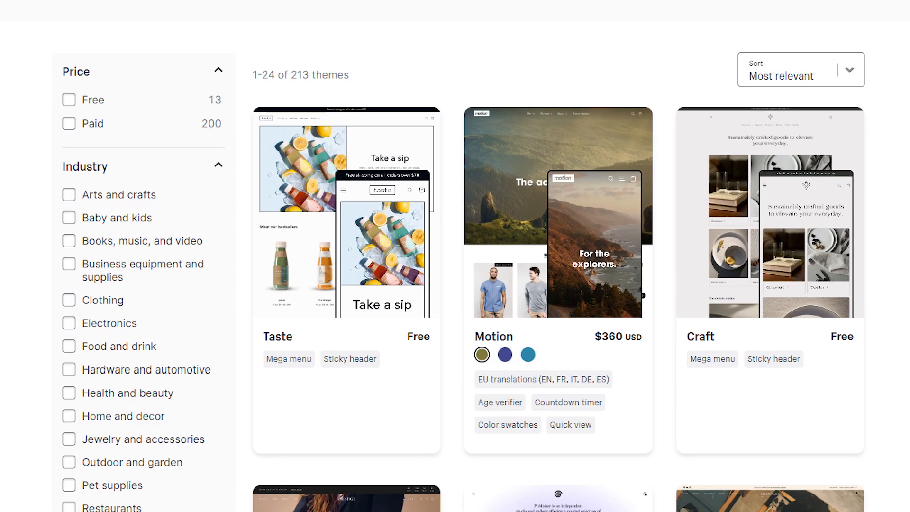
pyautogui.scroll(-3)
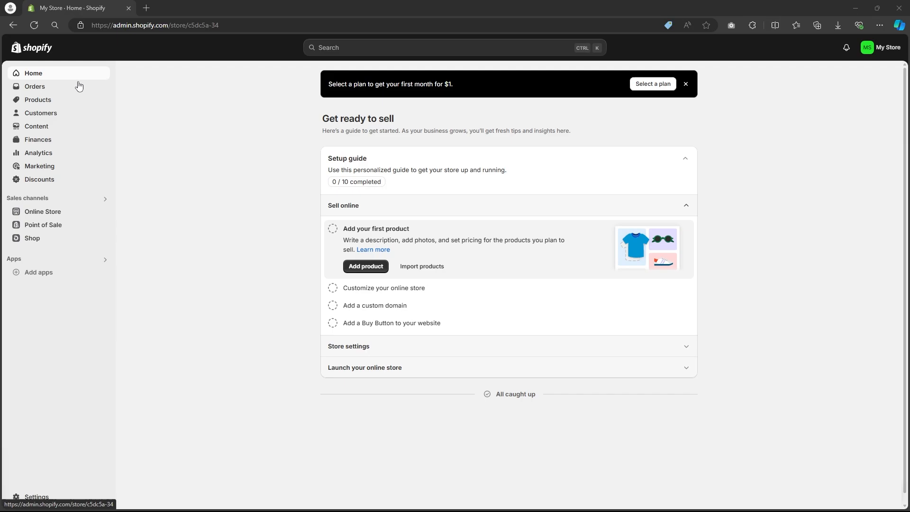
# View the empty Orders and Products pages, then another sidebar page.
pyautogui.click(34, 86)
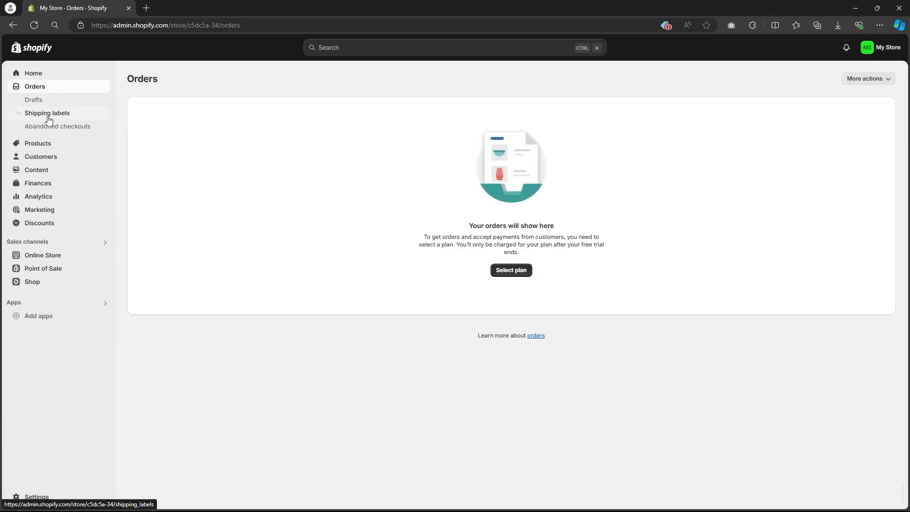
pyautogui.click(37, 99)
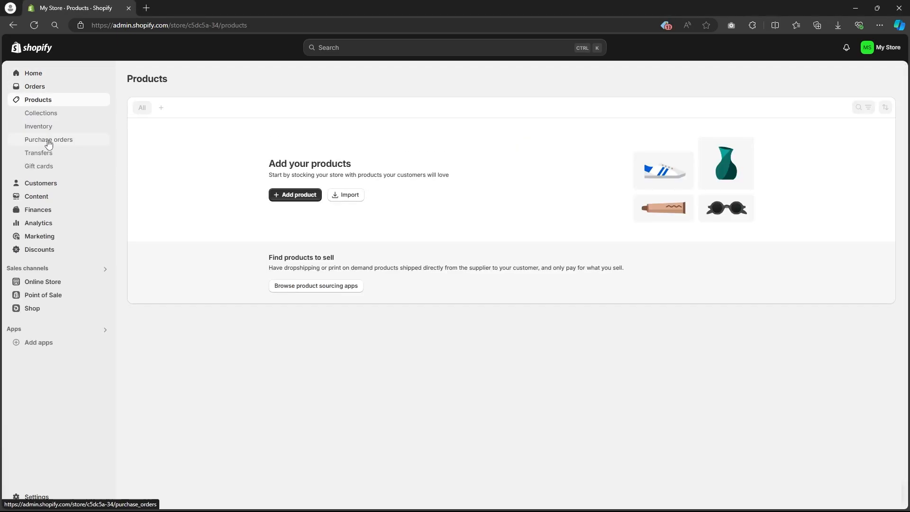
pyautogui.click(41, 113)
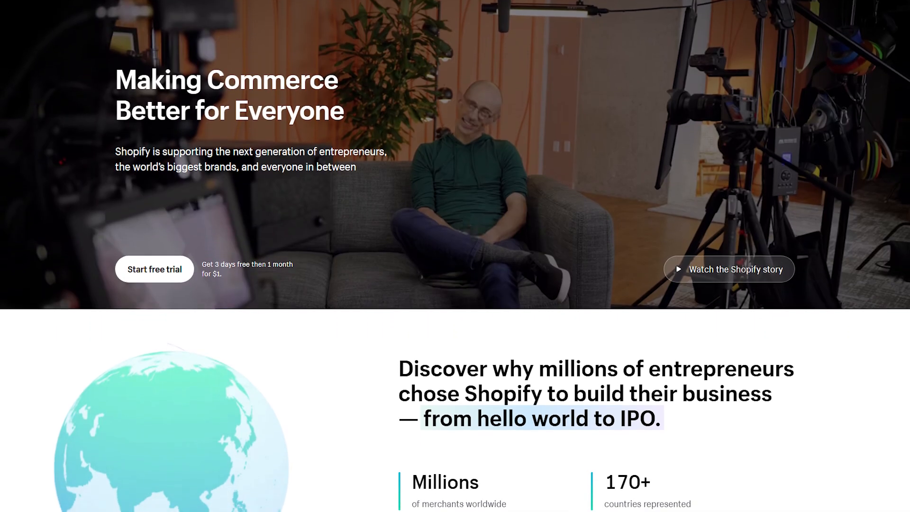
pyautogui.scroll(-3)
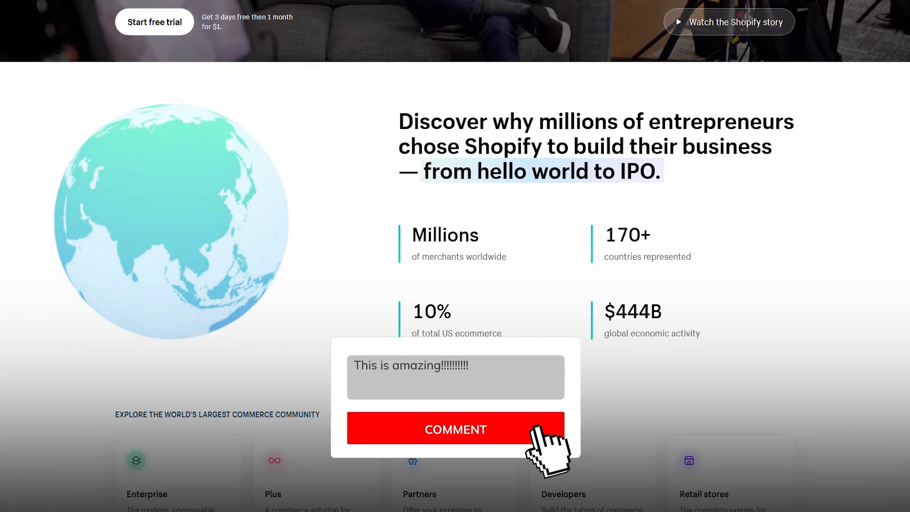
pyautogui.click(455, 429)
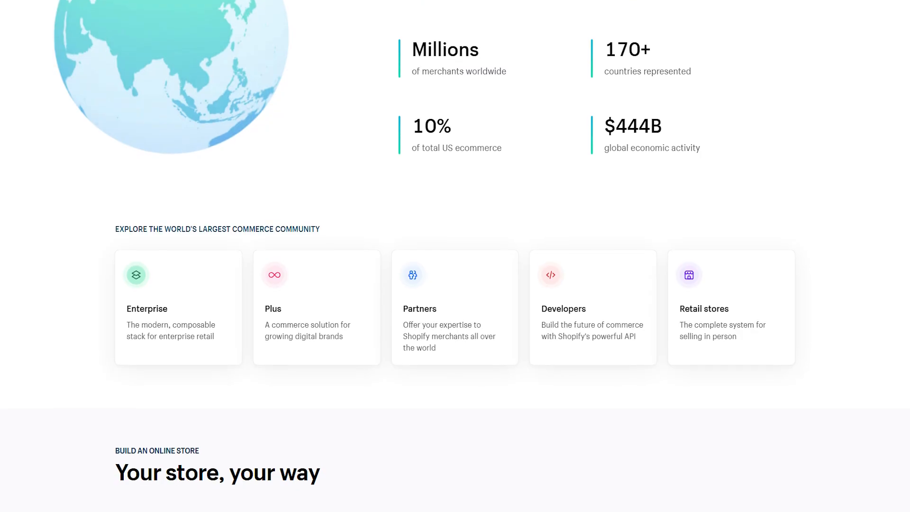
pyautogui.scroll(-3)
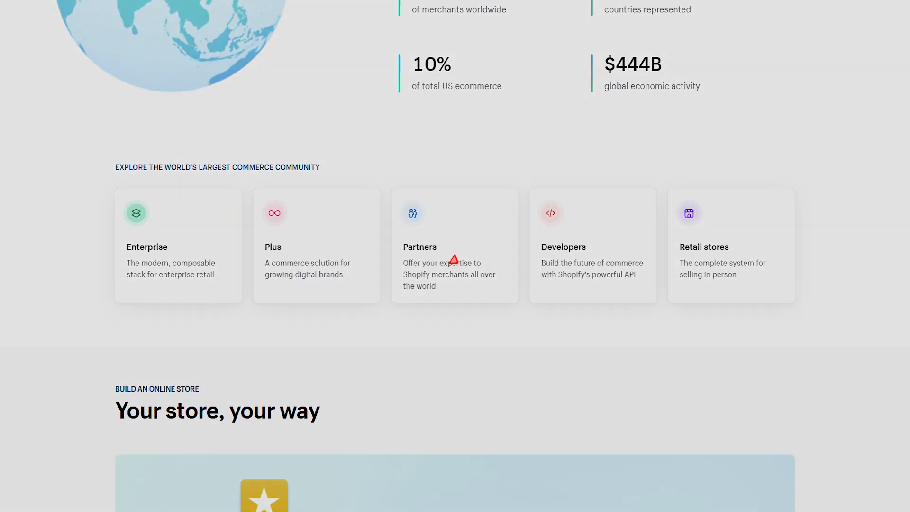